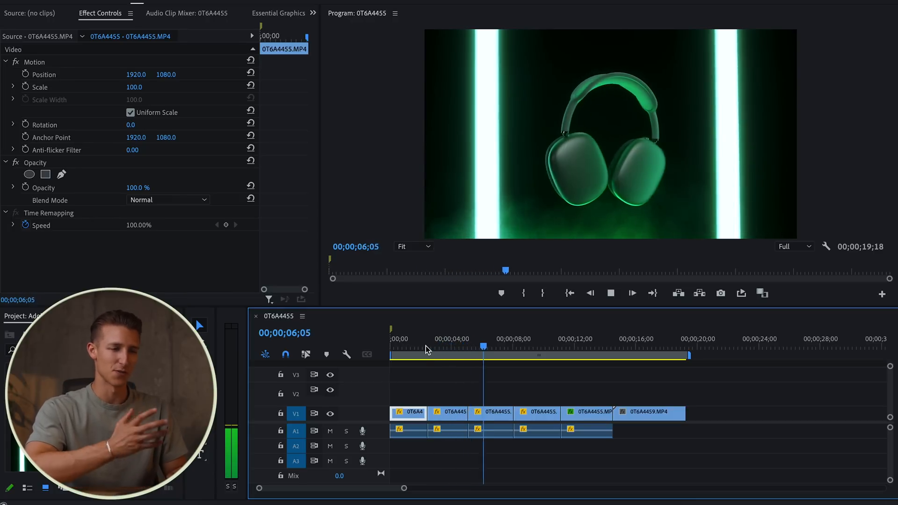
Step: Open the sequence with 0T6A4459.MP4 on V2 over the 50% 0T6A4455.MP4 on V1
{"action": "left_click", "coordinate": [436, 347]}
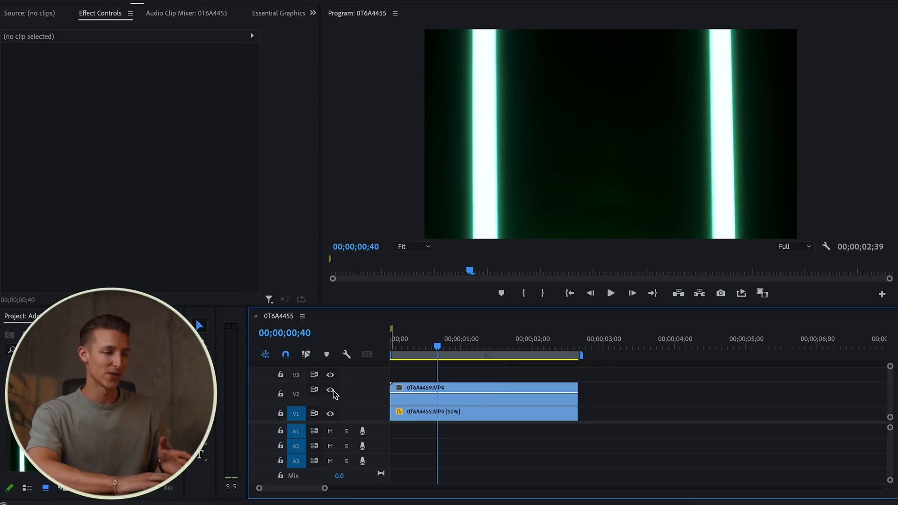
Step: Hide the V2 clean plate and select the headphones clip to apply Lumetri Color
{"action": "left_click", "coordinate": [330, 393]}
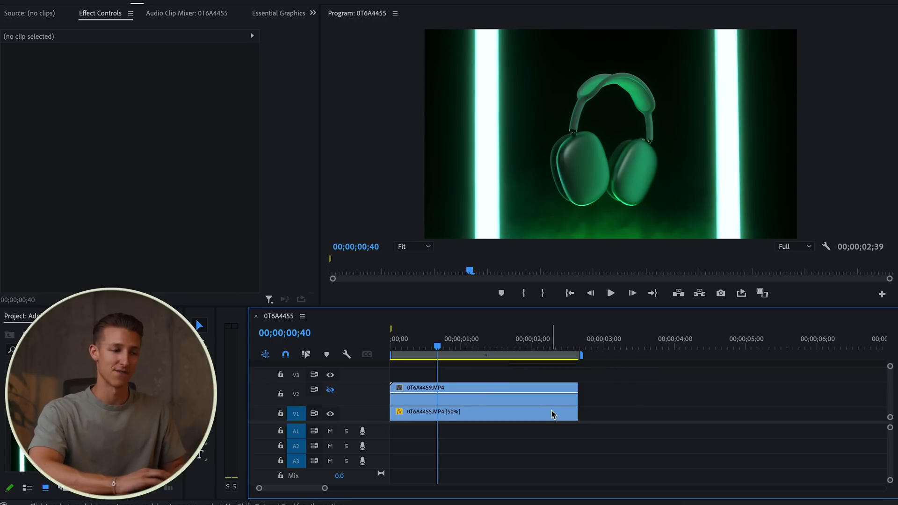
{"action": "left_click", "coordinate": [483, 412]}
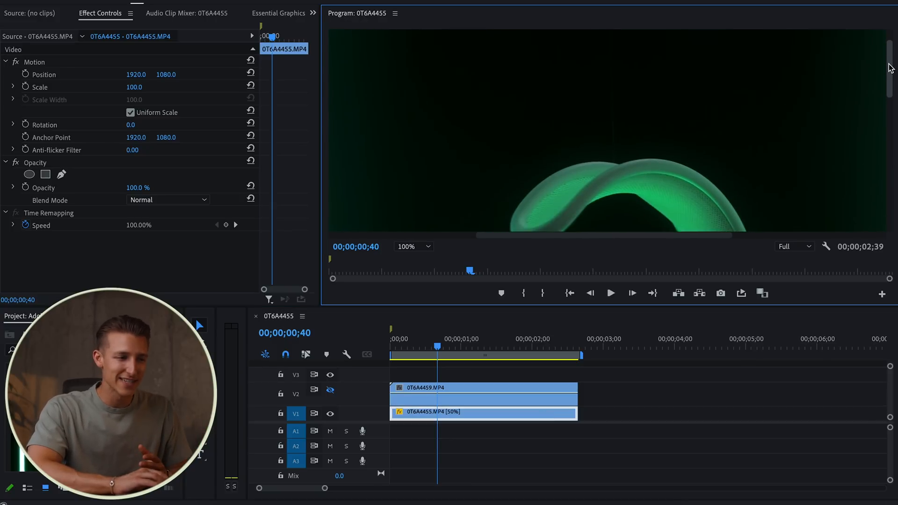
{"action": "scroll", "scroll_direction": "down", "scroll_amount": 3}
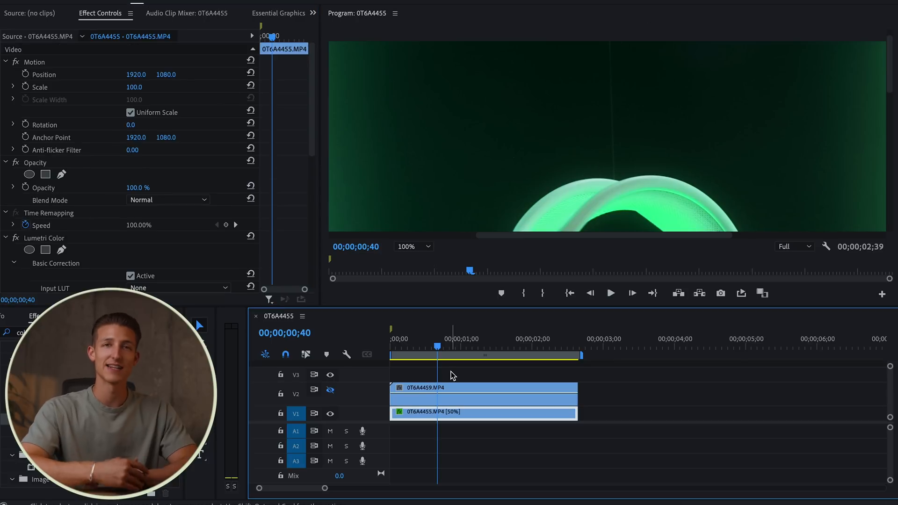
{"action": "mouse_move", "coordinate": [450, 389]}
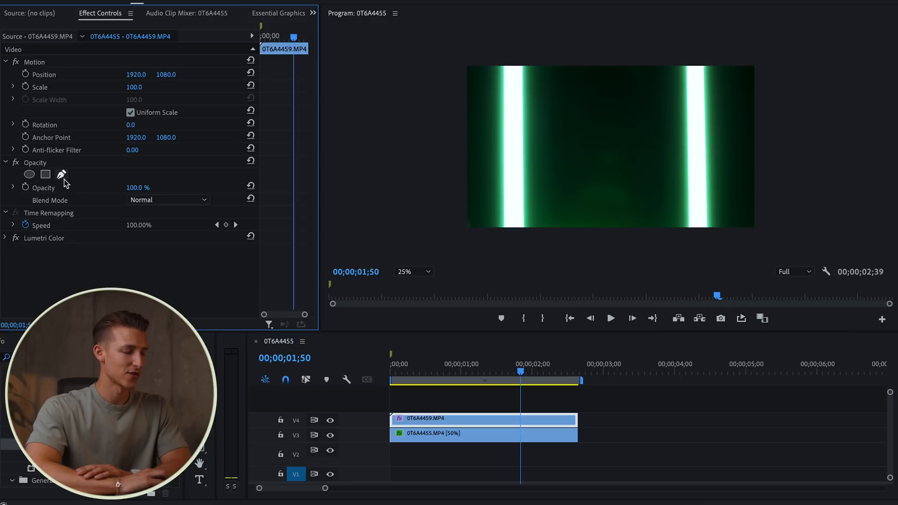
Step: Add a rectangular opacity mask to the clean plate, zoom the preview, and raise Mask Feather
{"action": "left_click", "coordinate": [29, 174]}
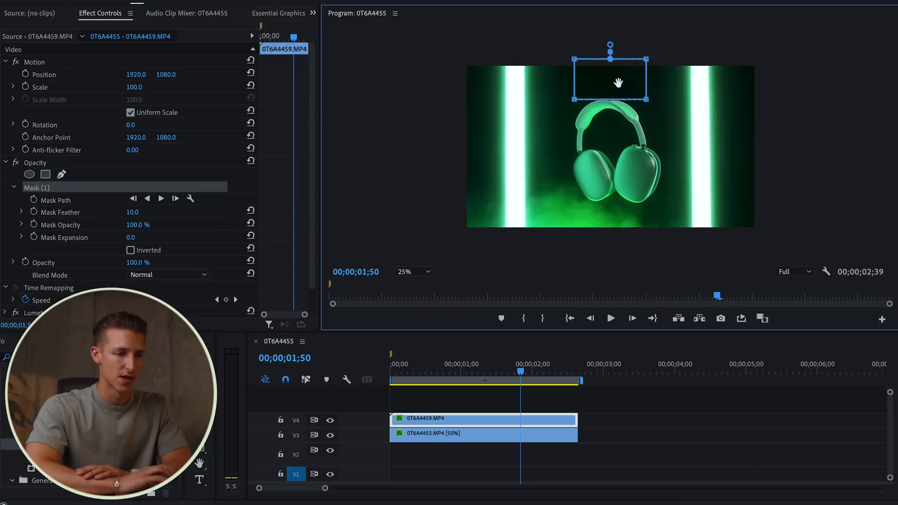
{"action": "left_click", "coordinate": [410, 271]}
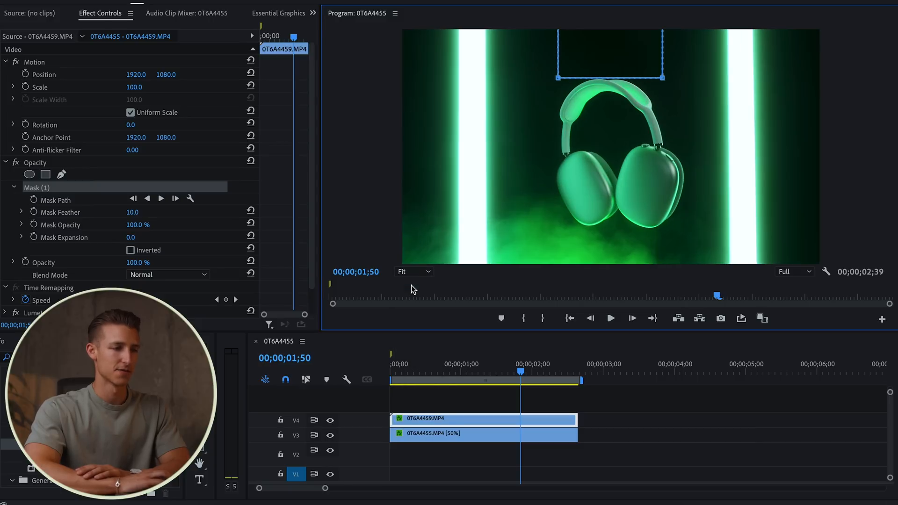
{"action": "left_click", "coordinate": [411, 271]}
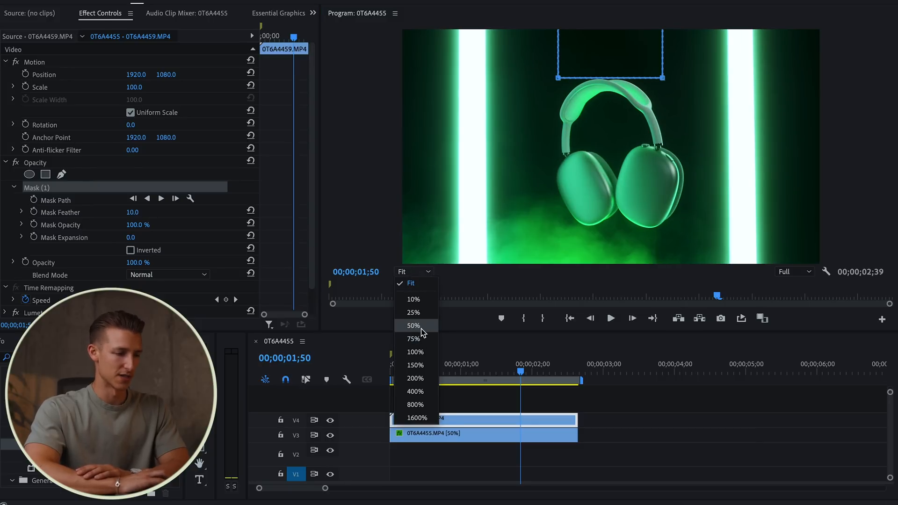
{"action": "left_click", "coordinate": [414, 326]}
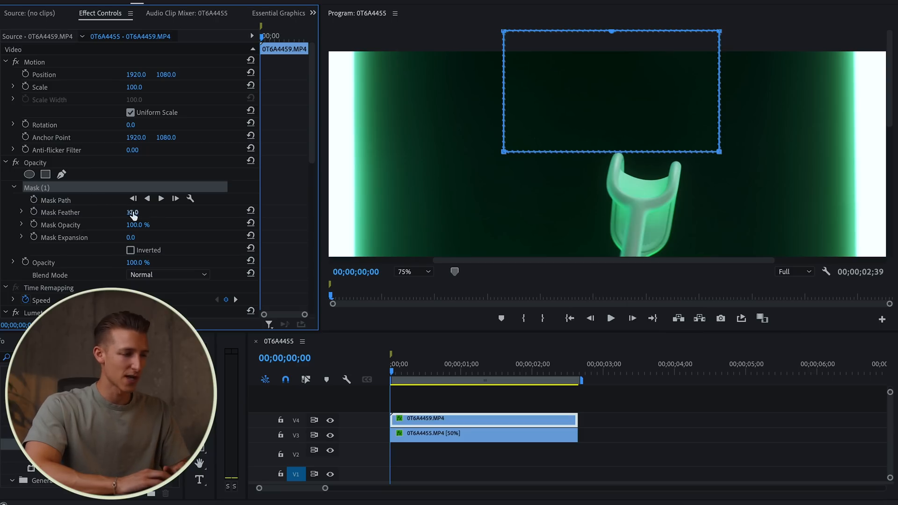
{"action": "left_click_drag", "start_coordinate": [133, 212], "coordinate": [194, 212]}
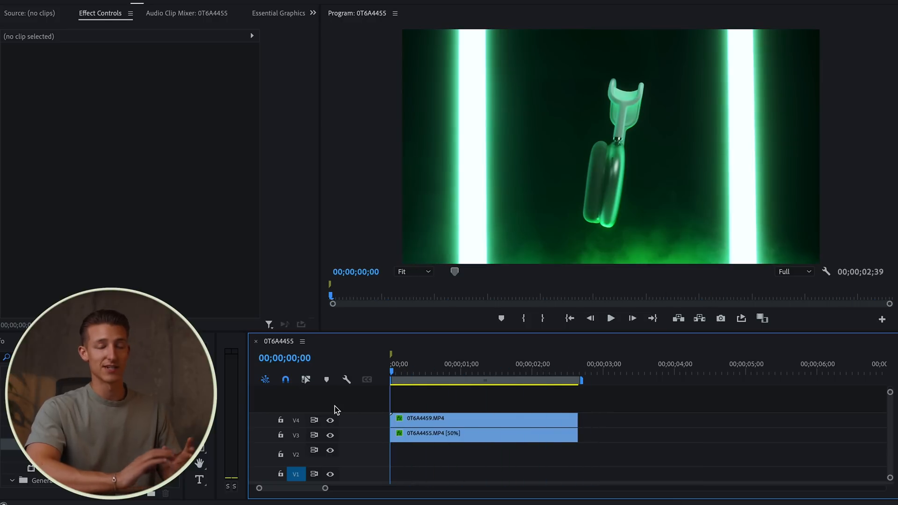
Step: Zoom the preview in on the clean plate mask and start keyframing Mask Path
{"action": "left_click", "coordinate": [413, 271]}
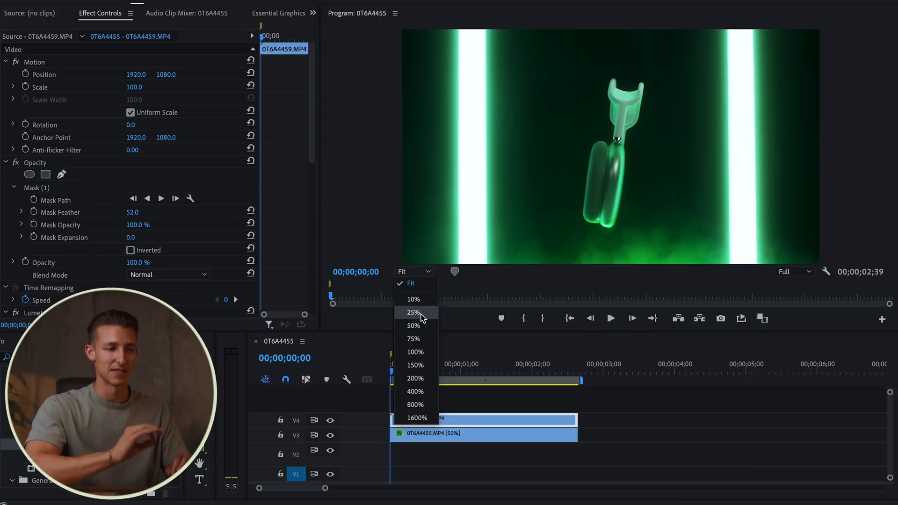
{"action": "left_click", "coordinate": [413, 338]}
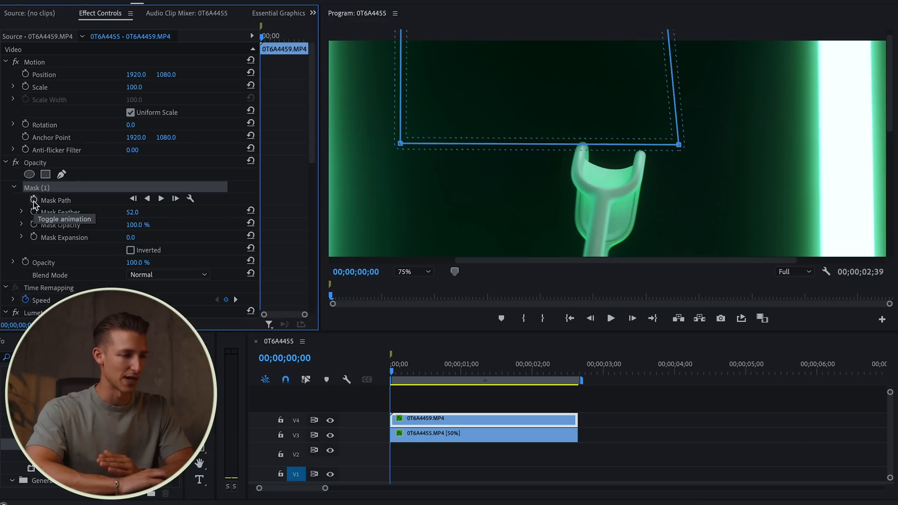
{"action": "left_click", "coordinate": [33, 199]}
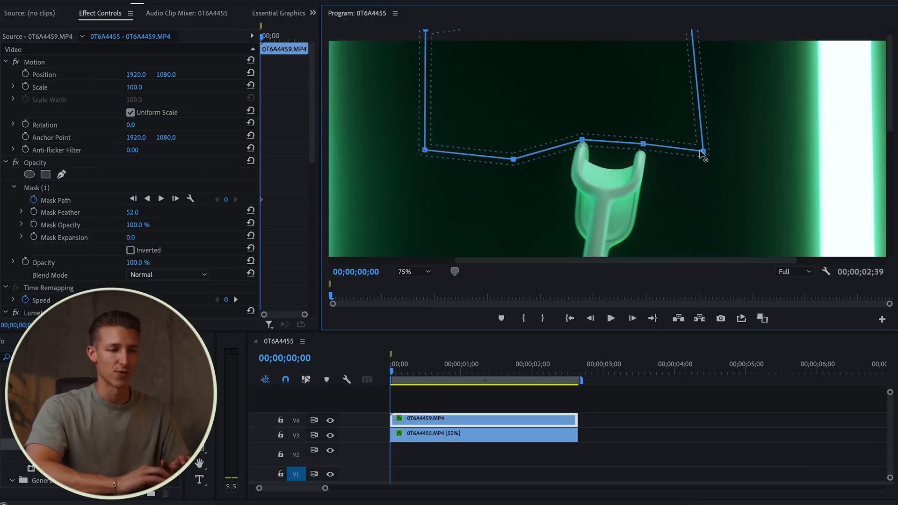
Step: Move later to where the headband rises and reselect the clean plate clip
{"action": "left_click", "coordinate": [610, 319]}
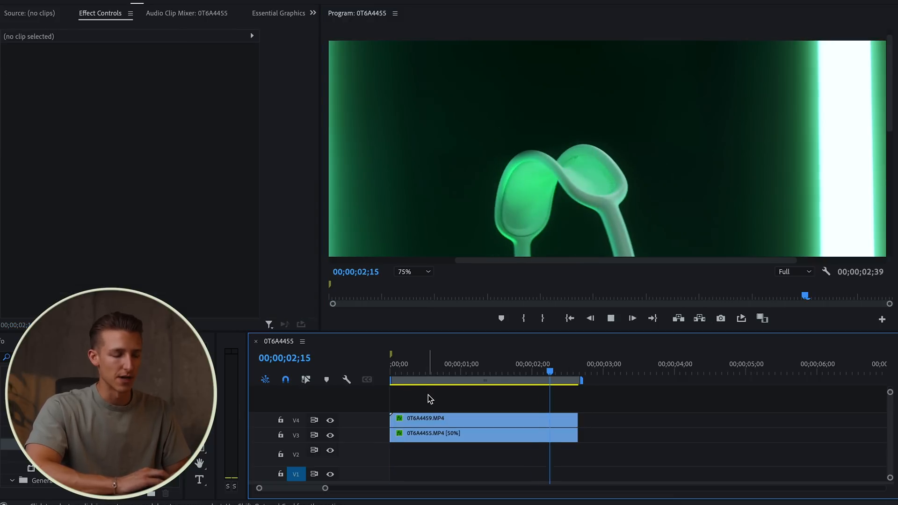
{"action": "left_click", "coordinate": [527, 377]}
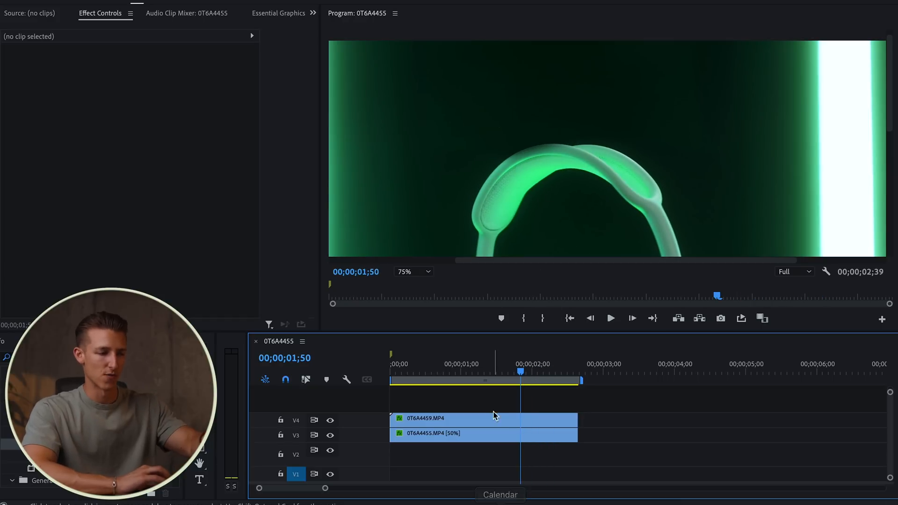
{"action": "left_click", "coordinate": [482, 418]}
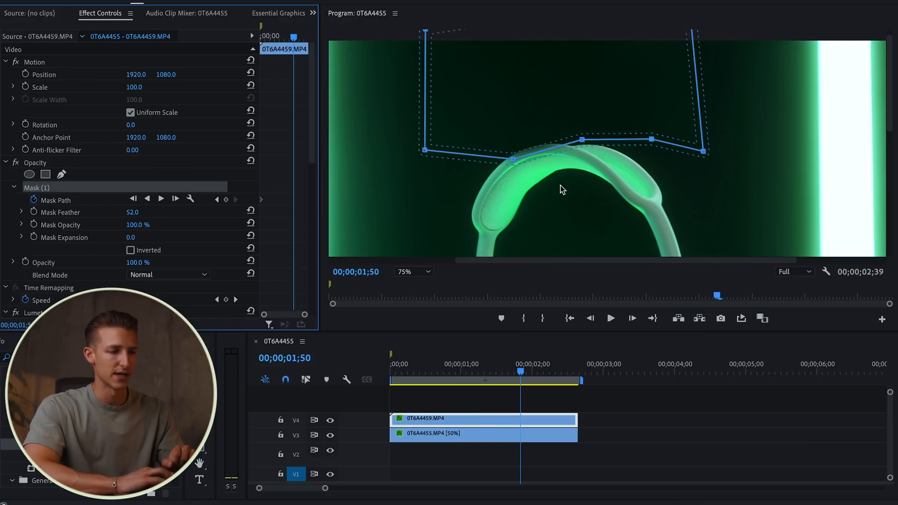
{"action": "mouse_move", "coordinate": [521, 370]}
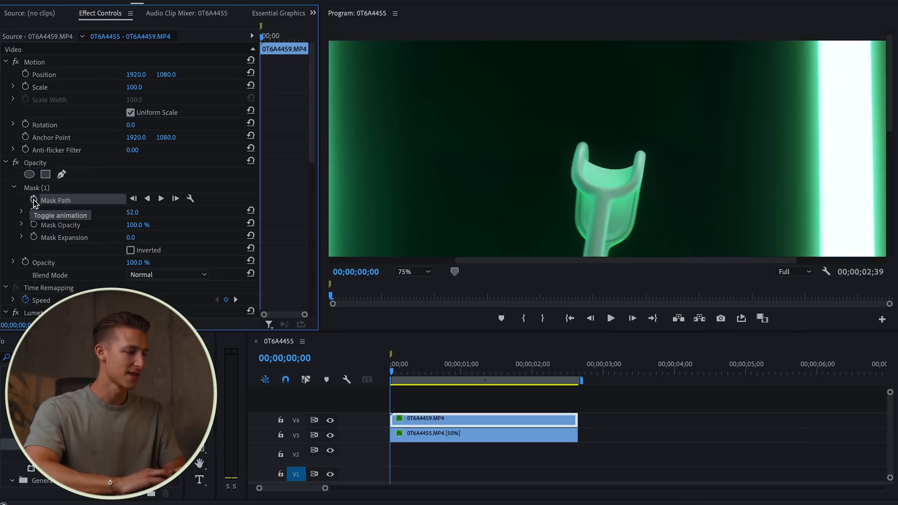
Step: Toggle the Mask Path stopwatch and add a mask keyframe
{"action": "left_click", "coordinate": [33, 200]}
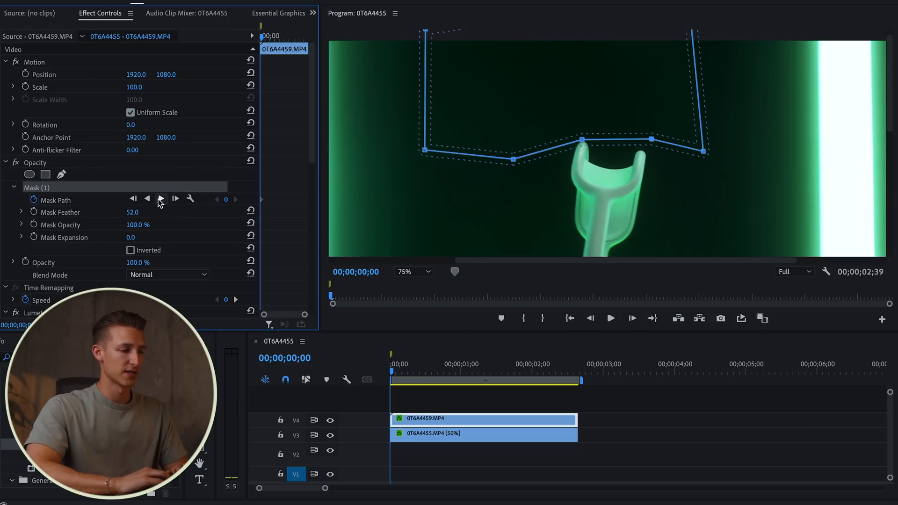
{"action": "mouse_move", "coordinate": [160, 198]}
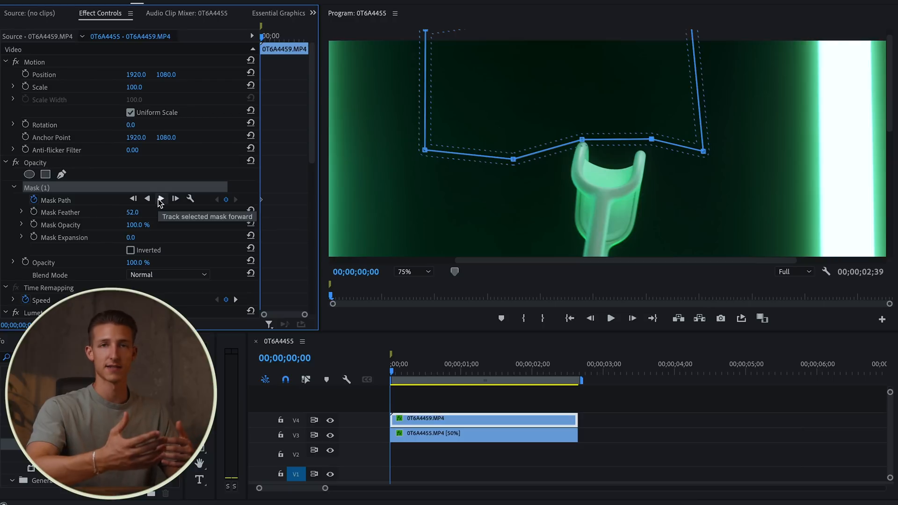
{"action": "mouse_move", "coordinate": [160, 199]}
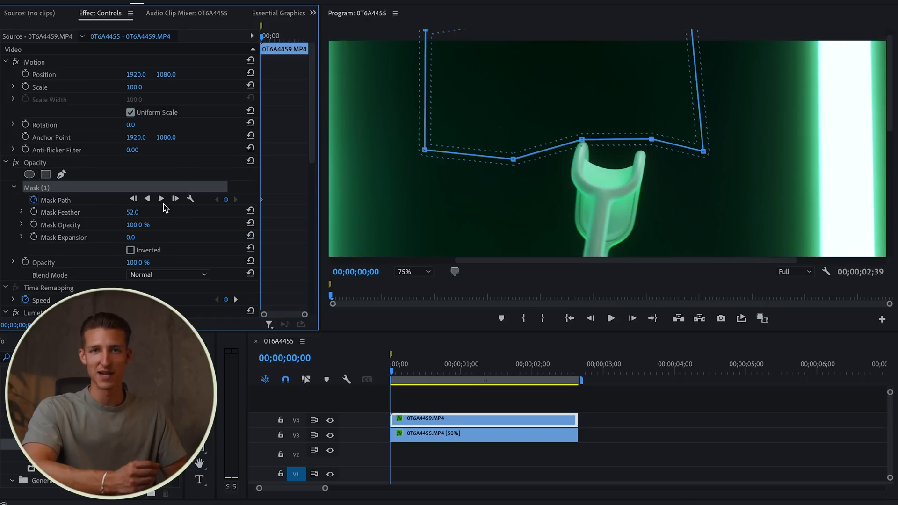
{"action": "mouse_move", "coordinate": [259, 351]}
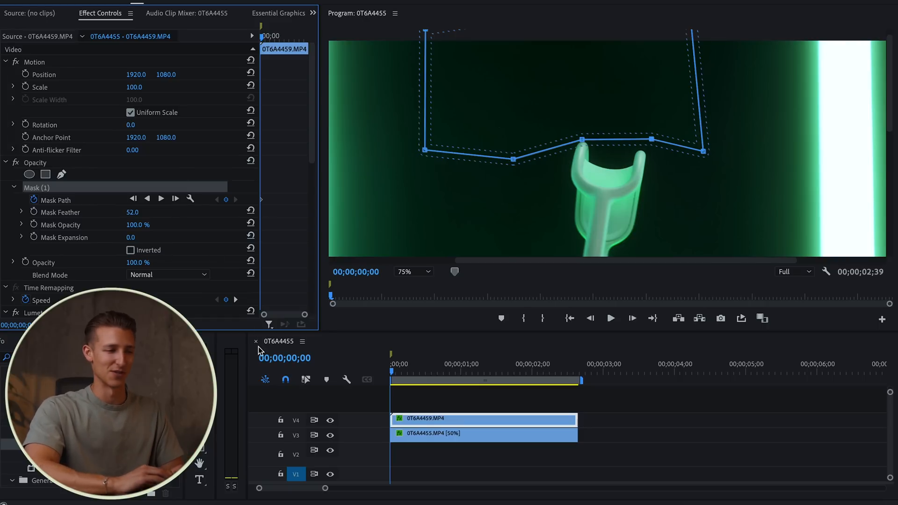
{"action": "left_click", "coordinate": [56, 199]}
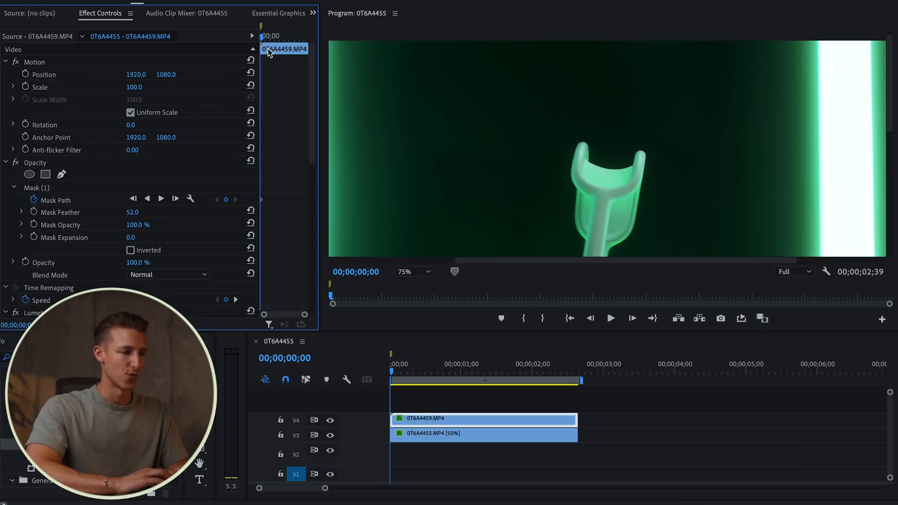
{"action": "left_click", "coordinate": [56, 200]}
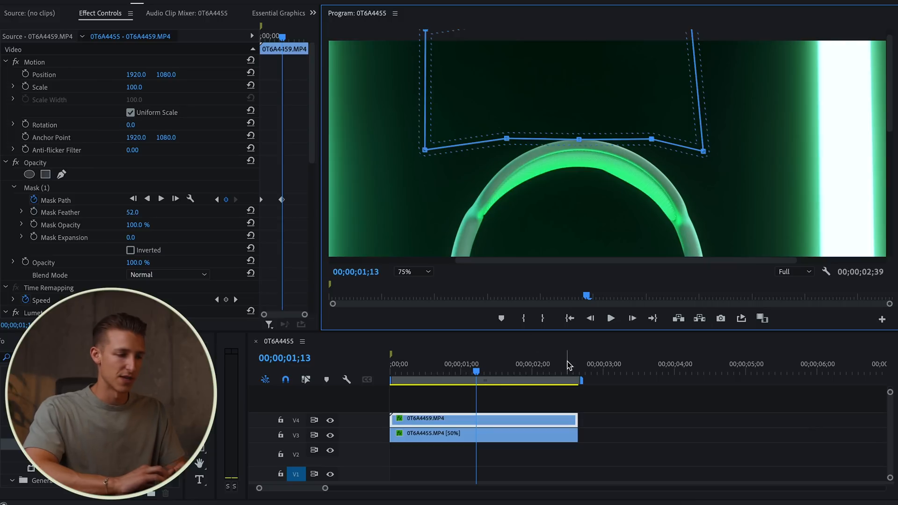
Step: Move the playhead to later moments to check the mask coverage
{"action": "left_click", "coordinate": [569, 370]}
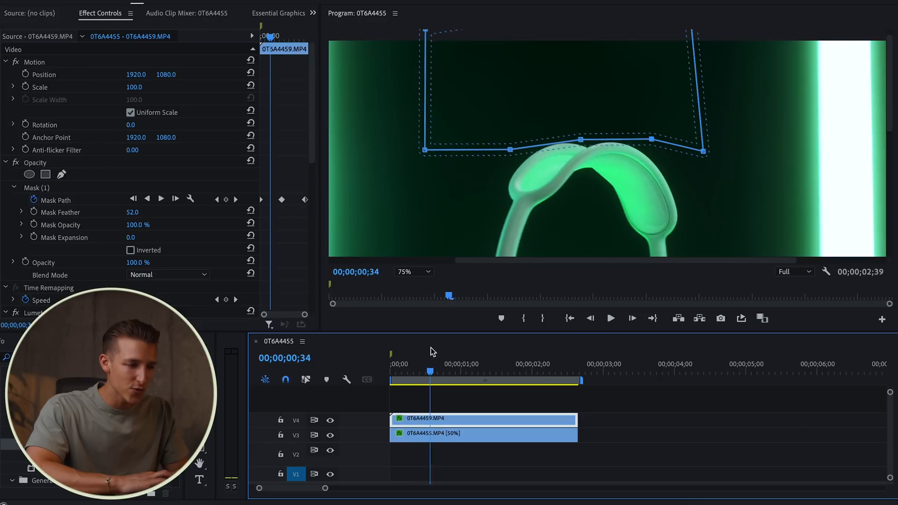
{"action": "left_click", "coordinate": [482, 371]}
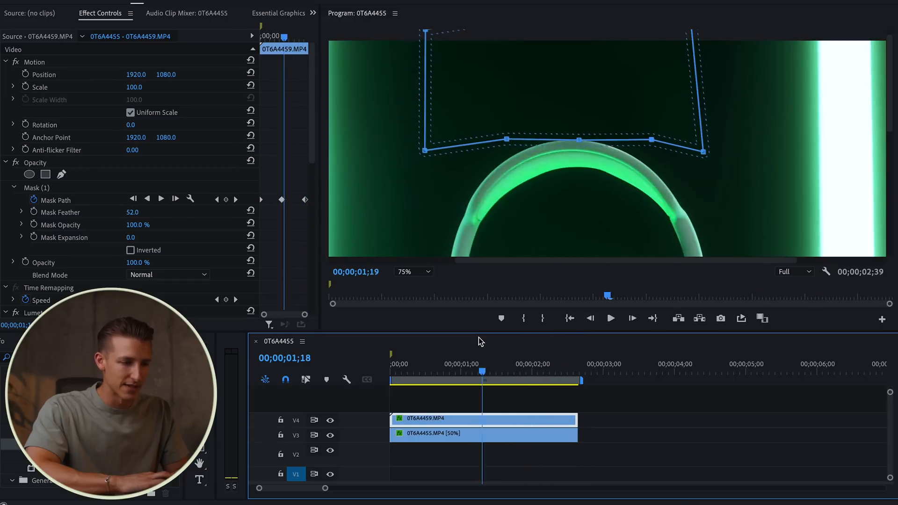
{"action": "left_click", "coordinate": [397, 364]}
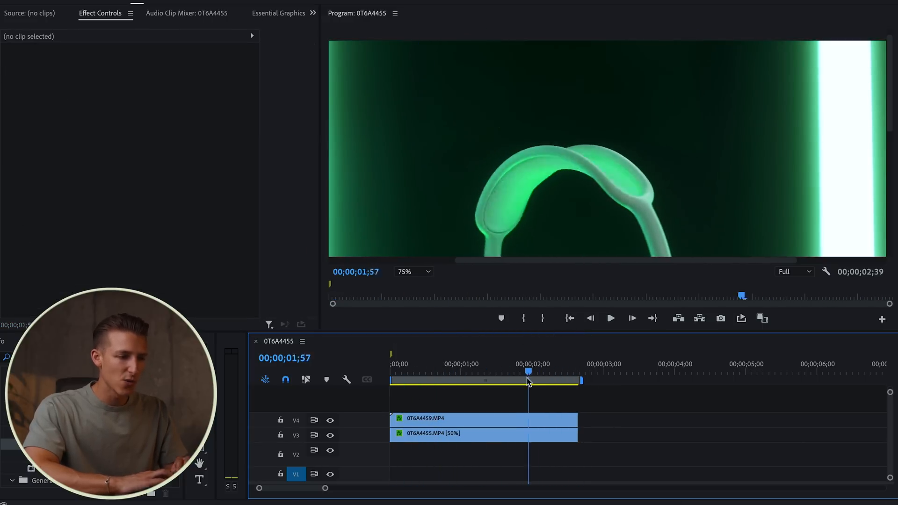
Step: Move the playhead through the clip toward its end to place final mask keyframes
{"action": "left_click", "coordinate": [399, 371]}
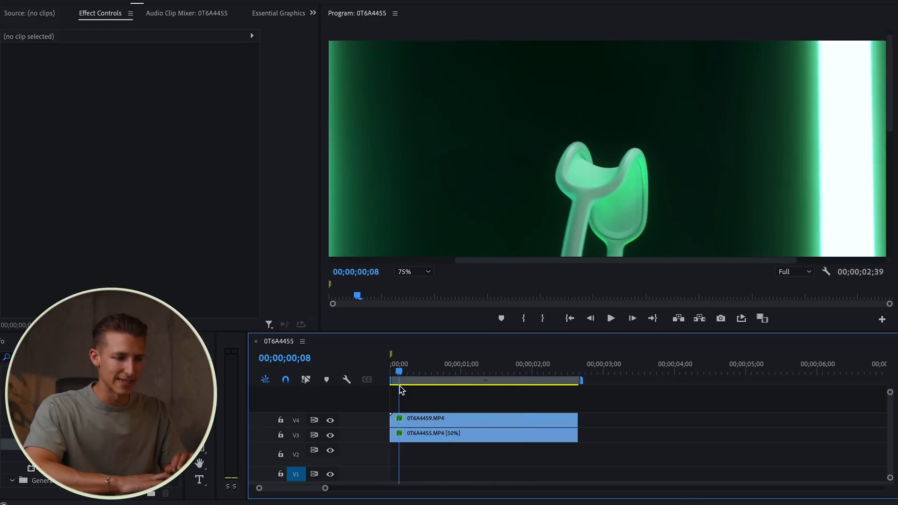
{"action": "left_click", "coordinate": [483, 418]}
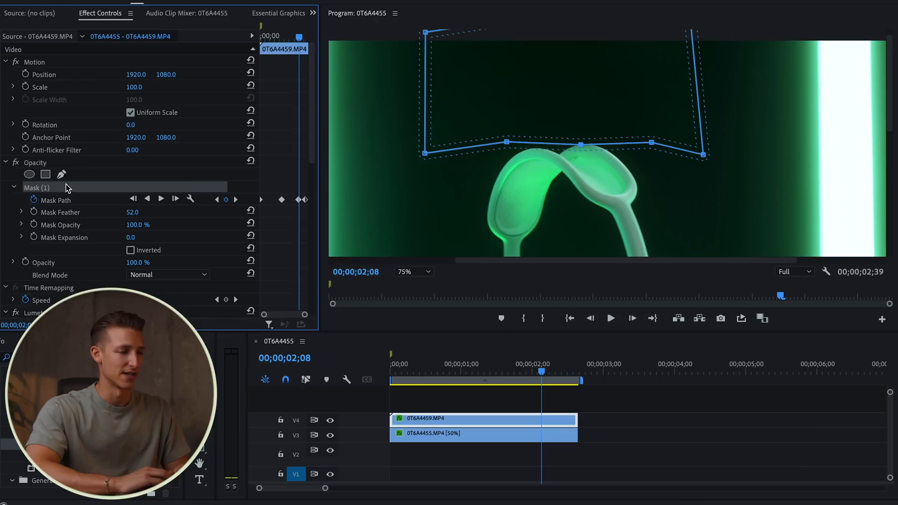
{"action": "mouse_move", "coordinate": [570, 105]}
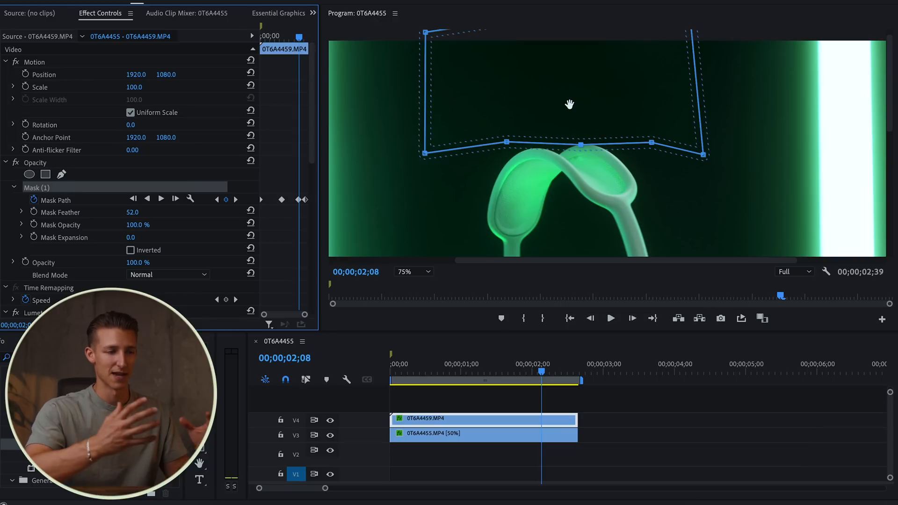
{"action": "mouse_move", "coordinate": [683, 224]}
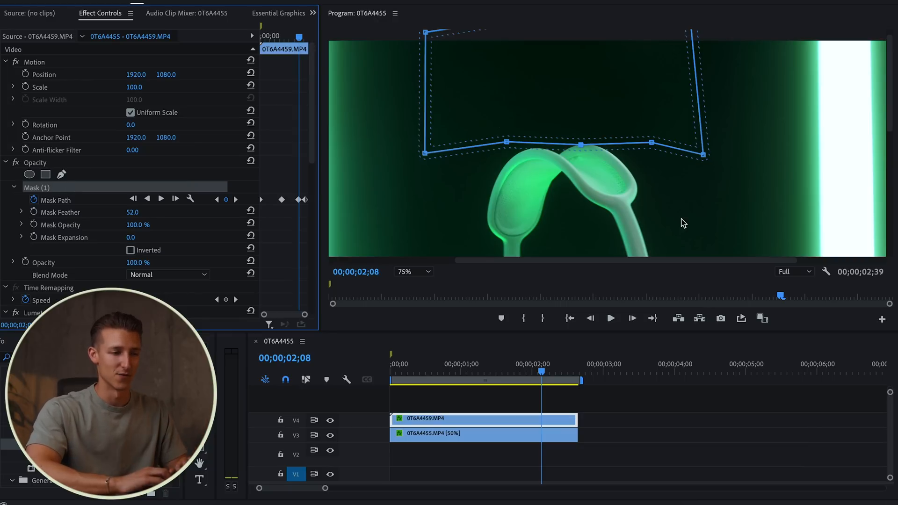
{"action": "left_click", "coordinate": [430, 370]}
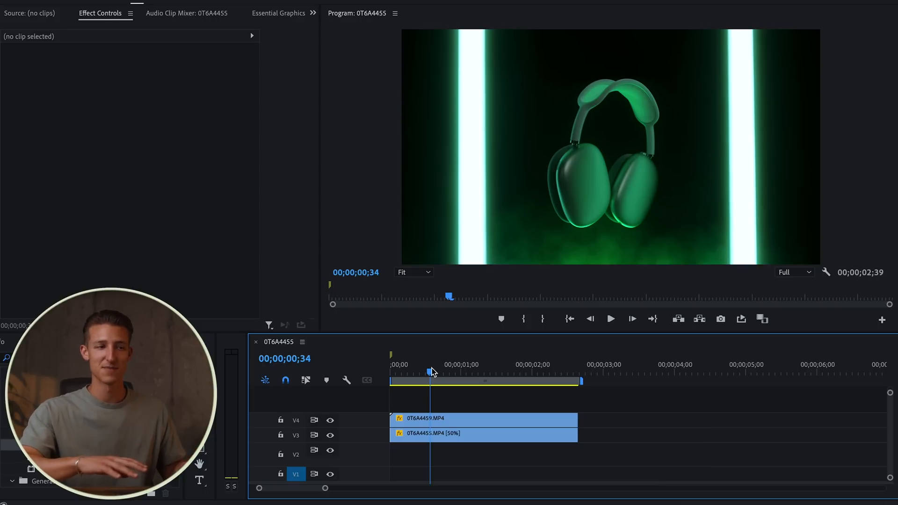
{"action": "mouse_move", "coordinate": [417, 375]}
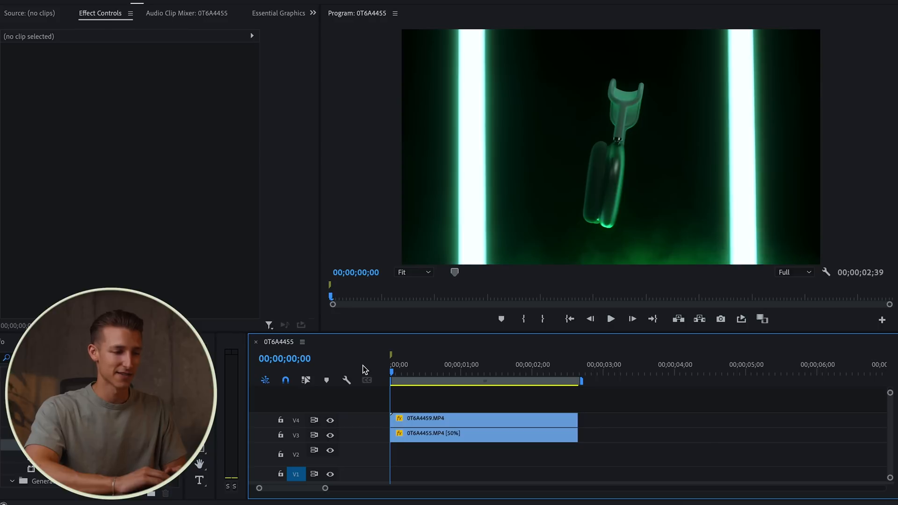
Step: Nest the V3 and V4 clips into Nested Sequence 01
{"action": "left_click", "coordinate": [611, 319]}
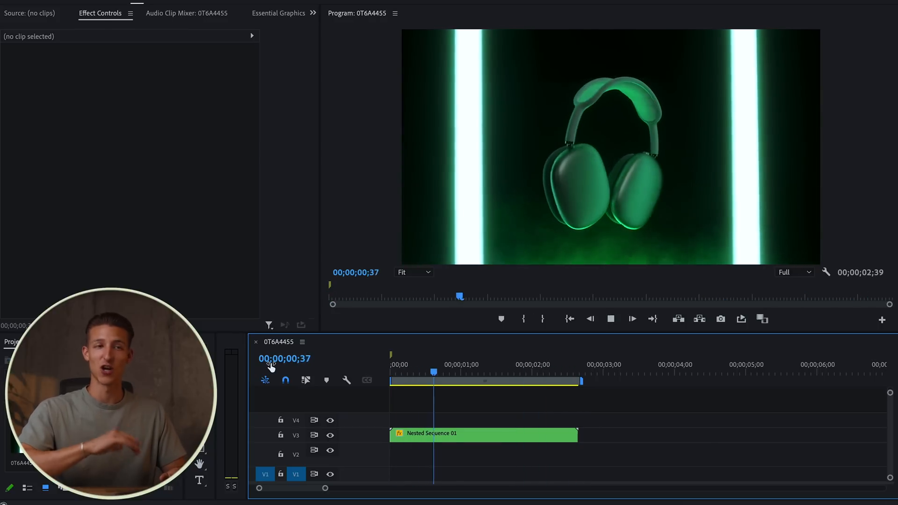